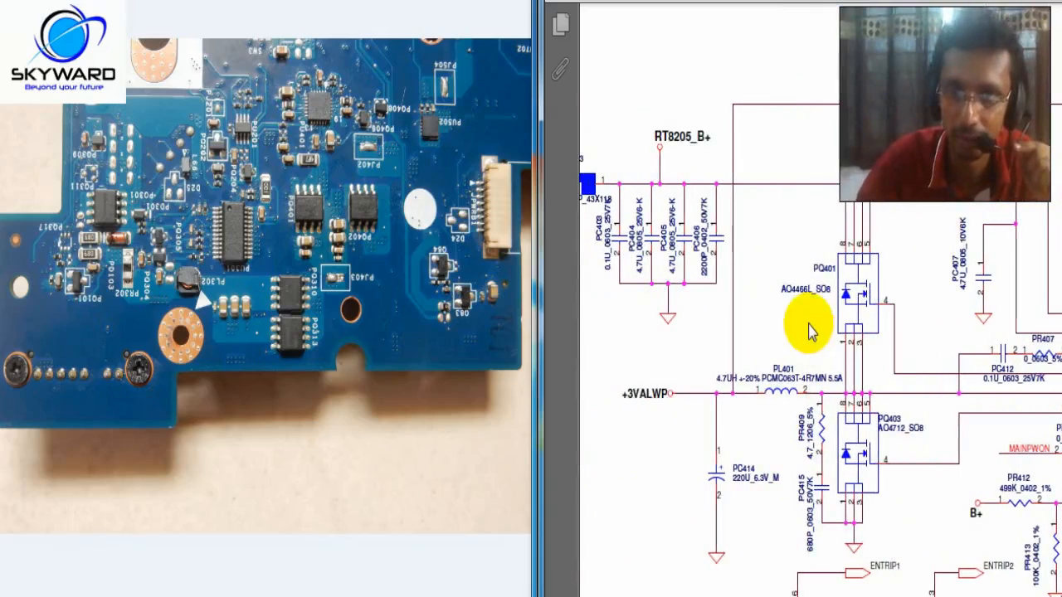
mouse_move(402, 362)
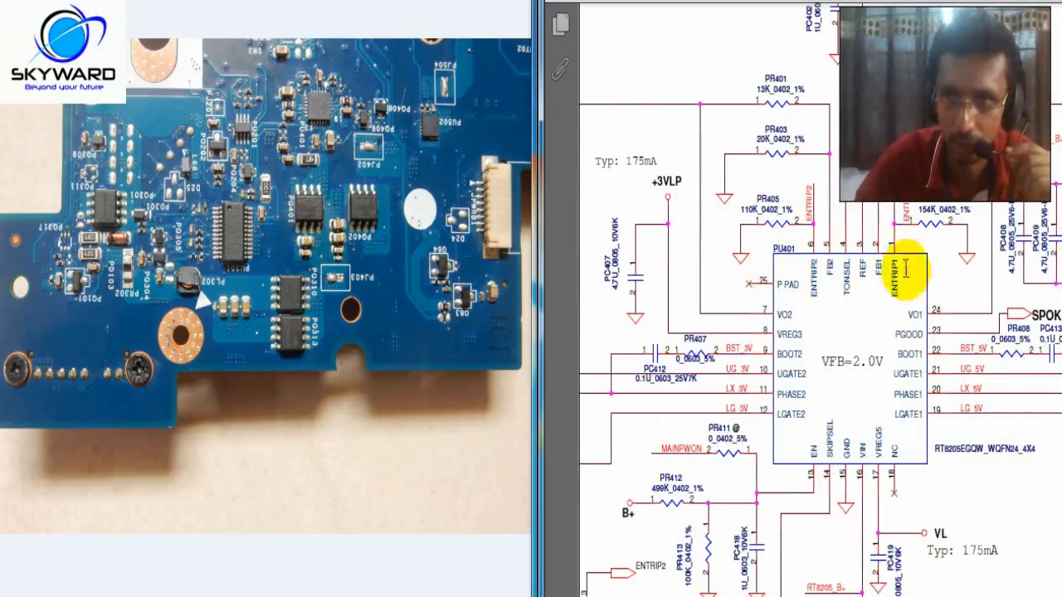
mouse_move(816, 285)
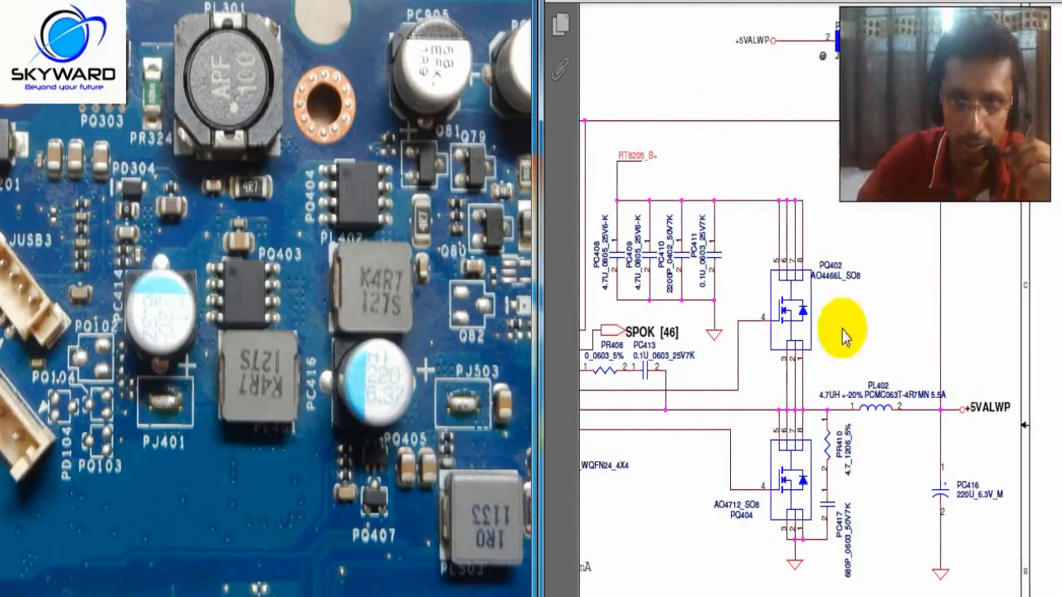
mouse_move(730, 521)
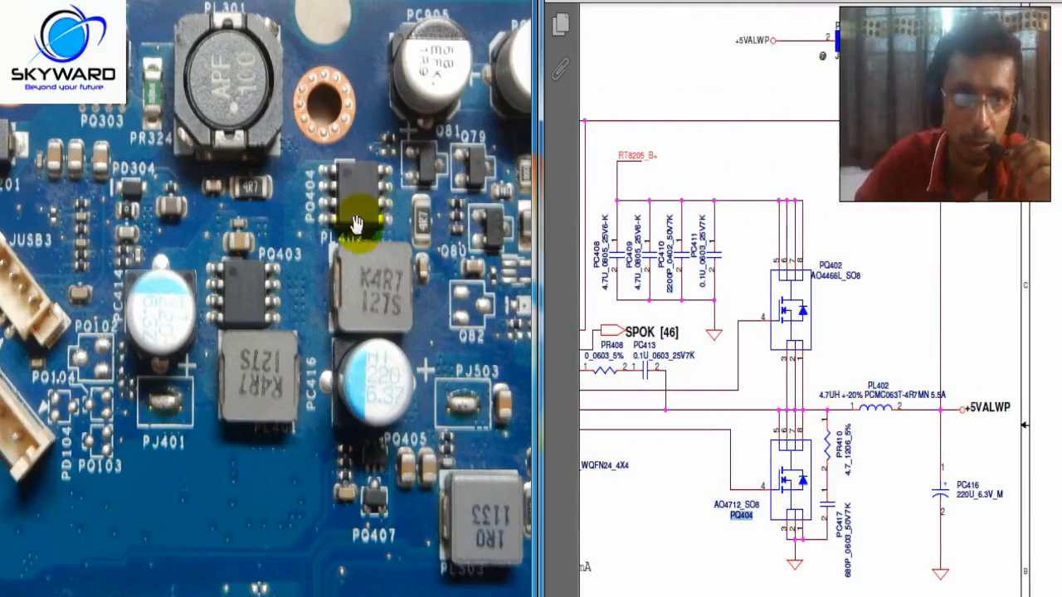
mouse_move(298, 179)
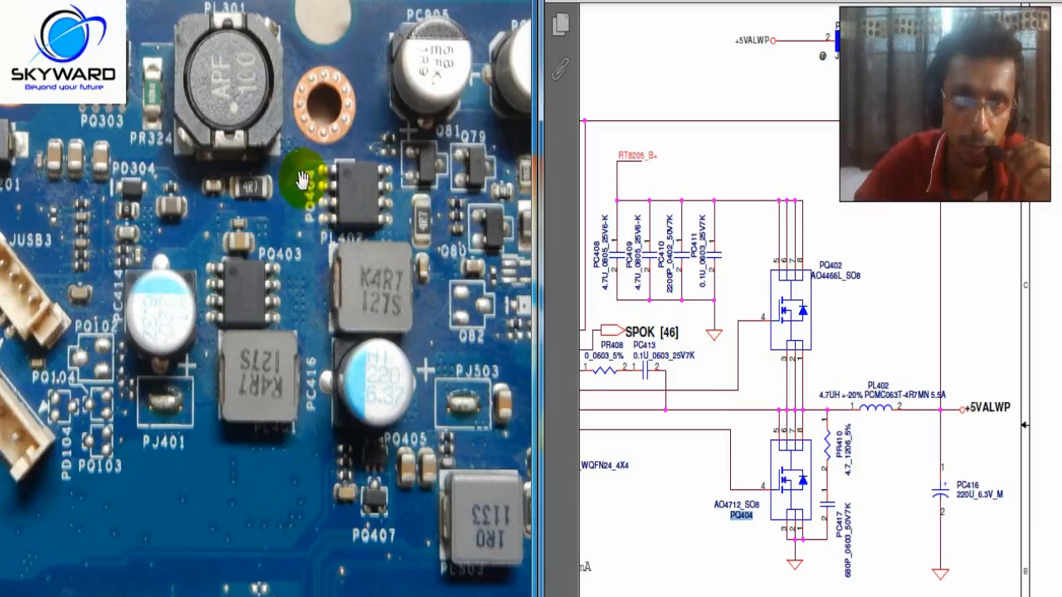
mouse_move(352, 249)
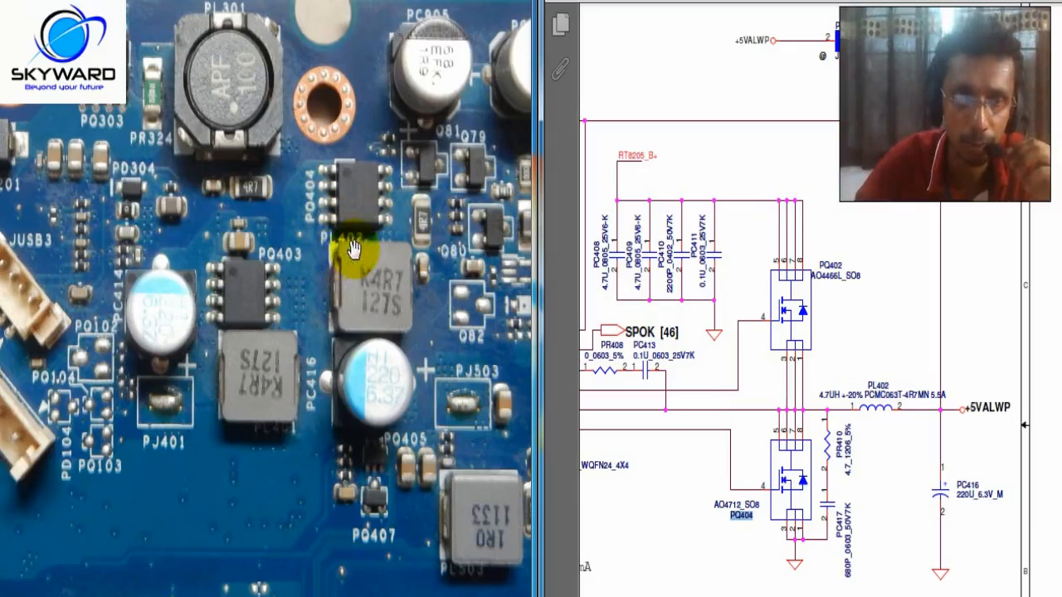
mouse_move(318, 356)
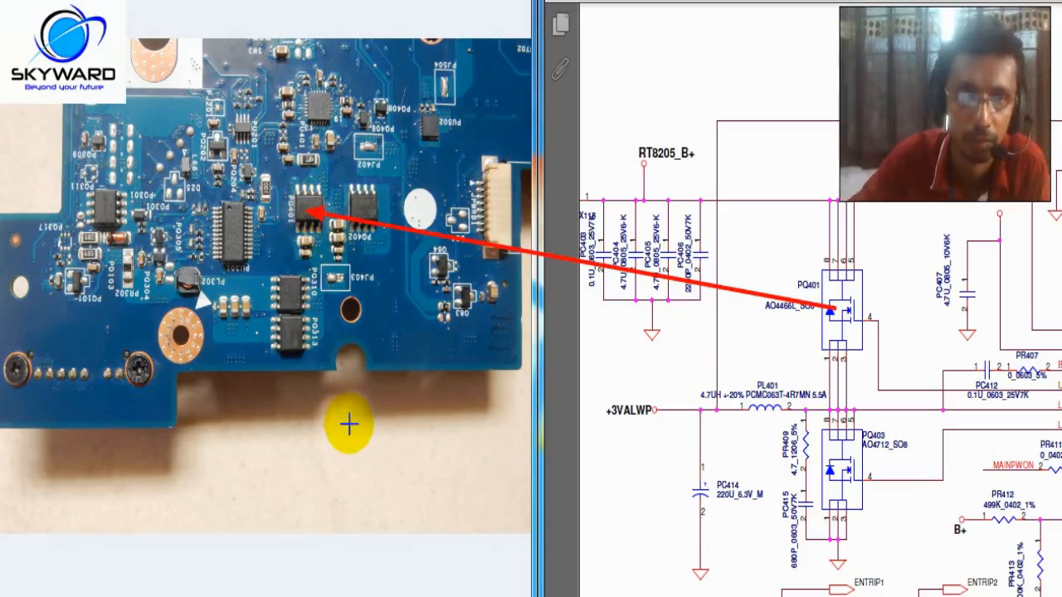
mouse_move(548, 529)
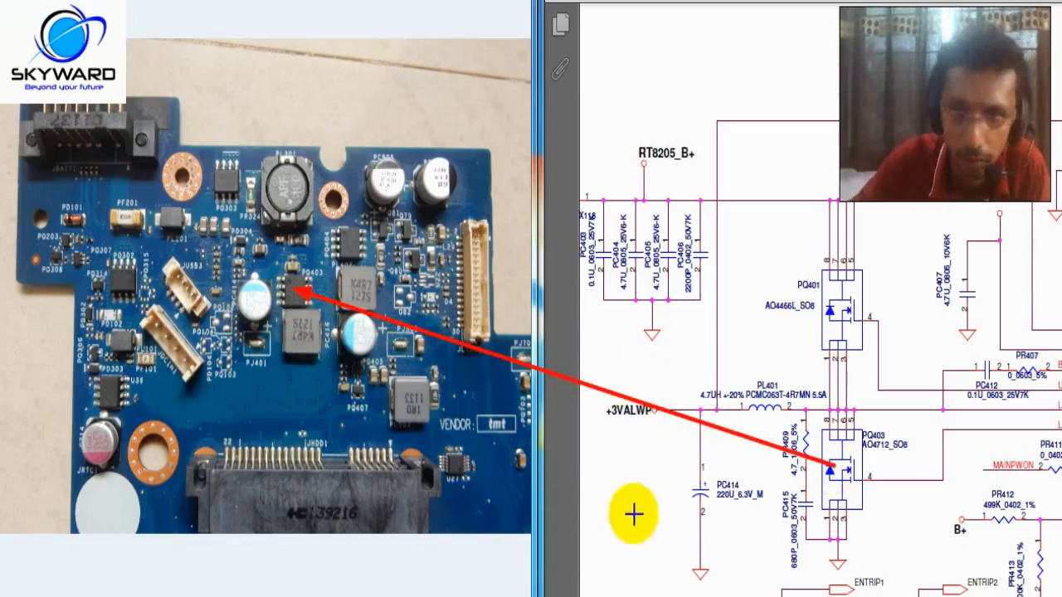
mouse_move(770, 411)
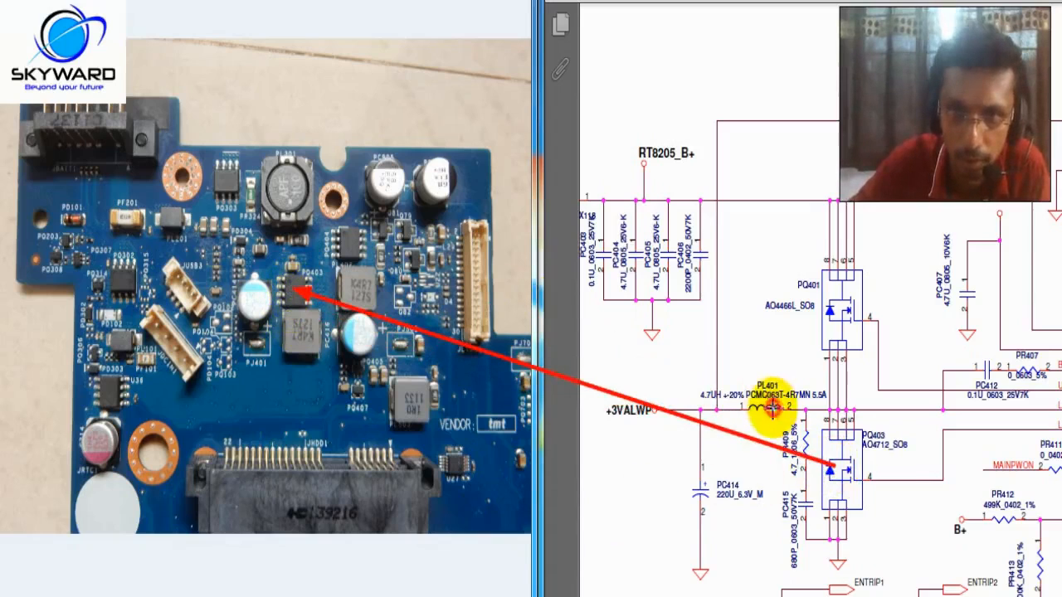